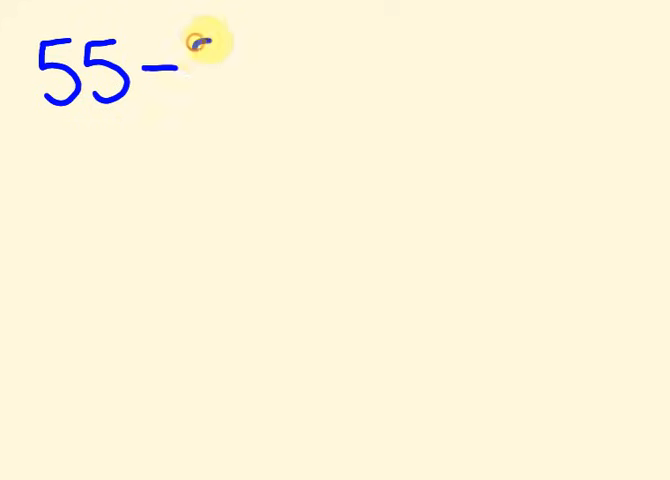
{"action": "type", "text": "39 = 55-9=46"}
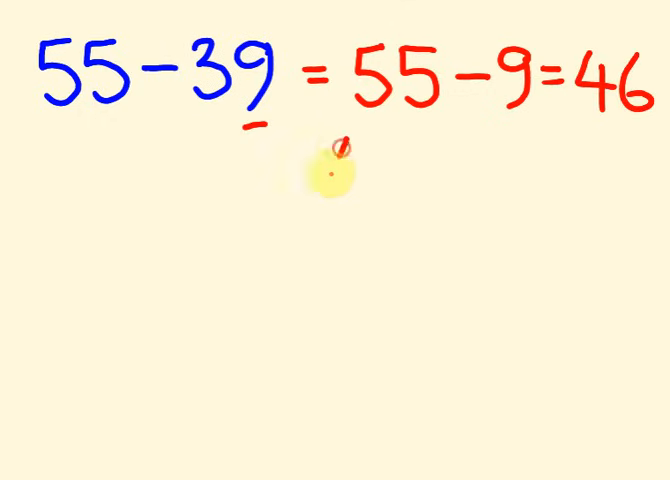